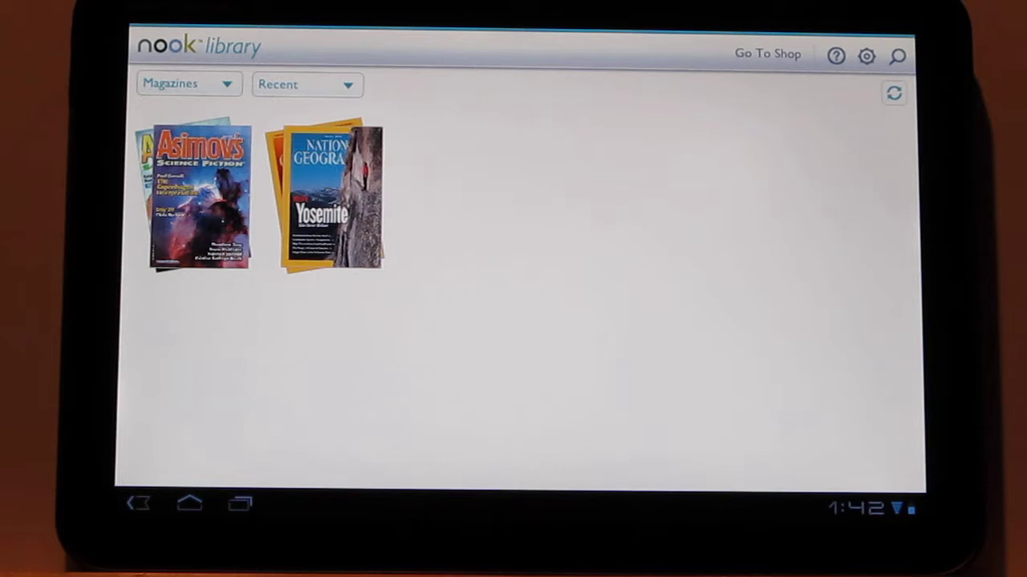
Step: Switch the library shelf from Magazines to My Files, showing The Invisible Man and 20,000 Leagues
left_click(189, 84)
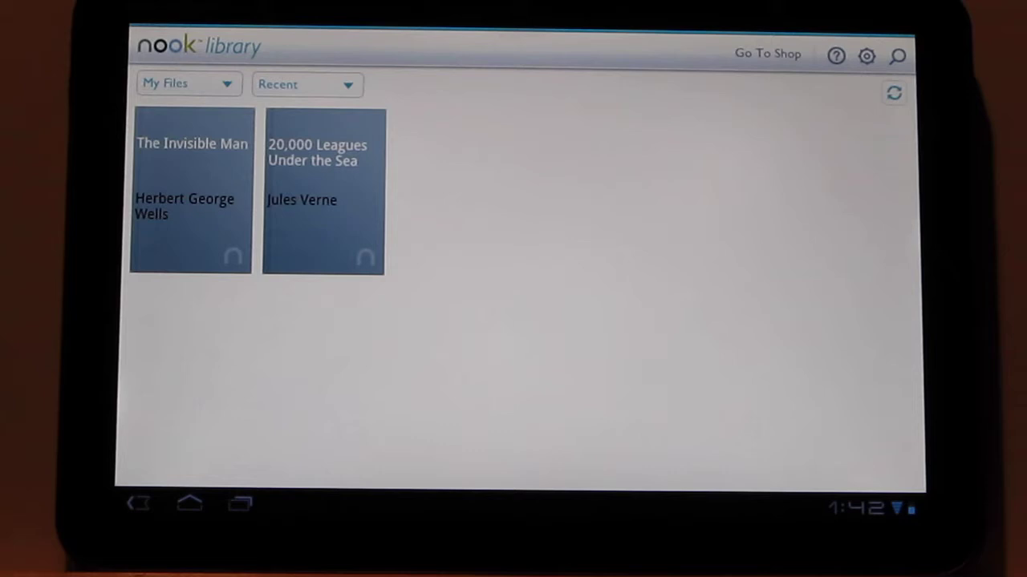
left_click(188, 83)
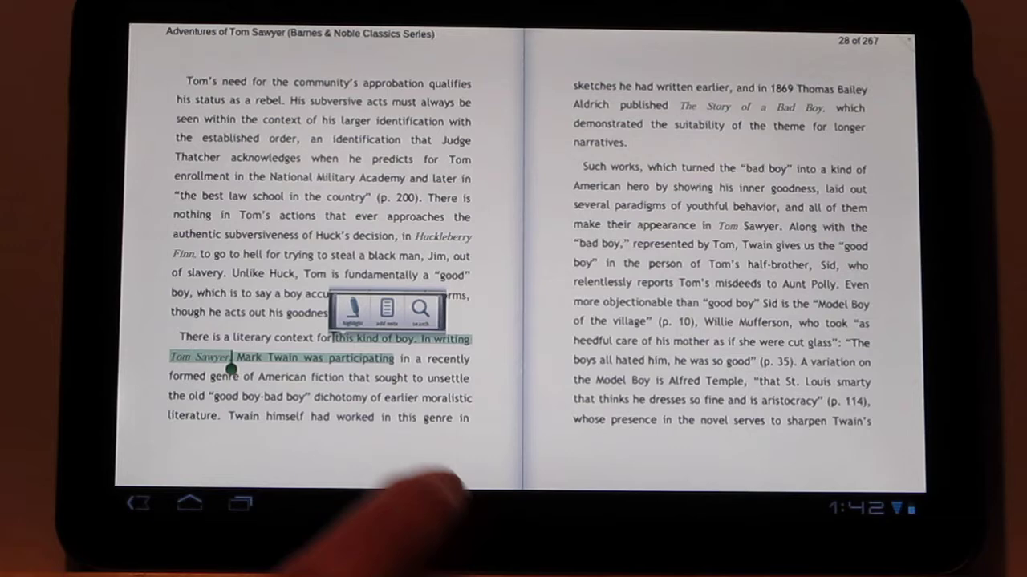
Step: Open Adventures of Tom Sawyer and pick out a Mark Twain passage for annotation
left_click(414, 308)
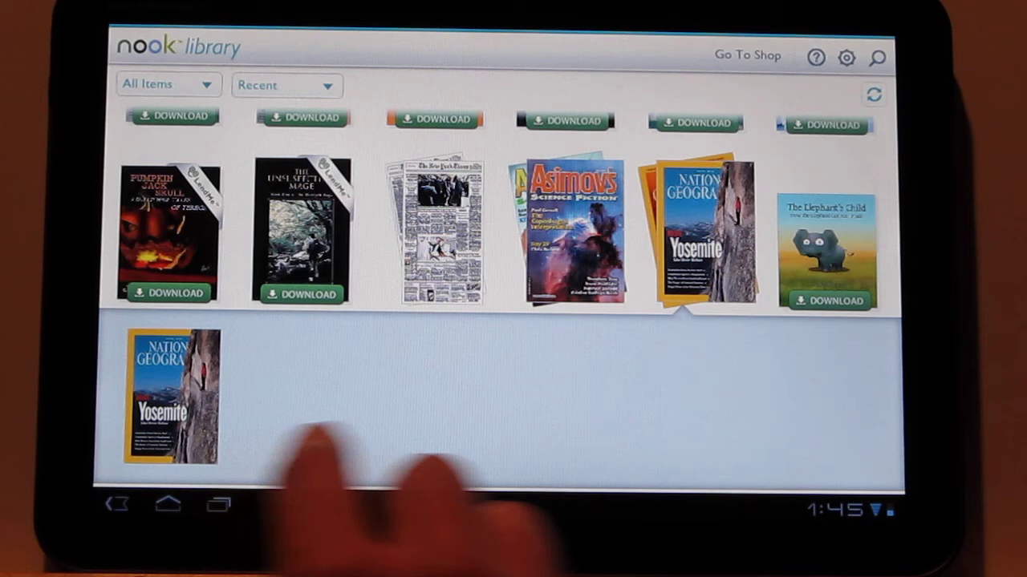
Step: Open the National Geographic Yosemite issue to its Great Migrations spread
left_click(173, 398)
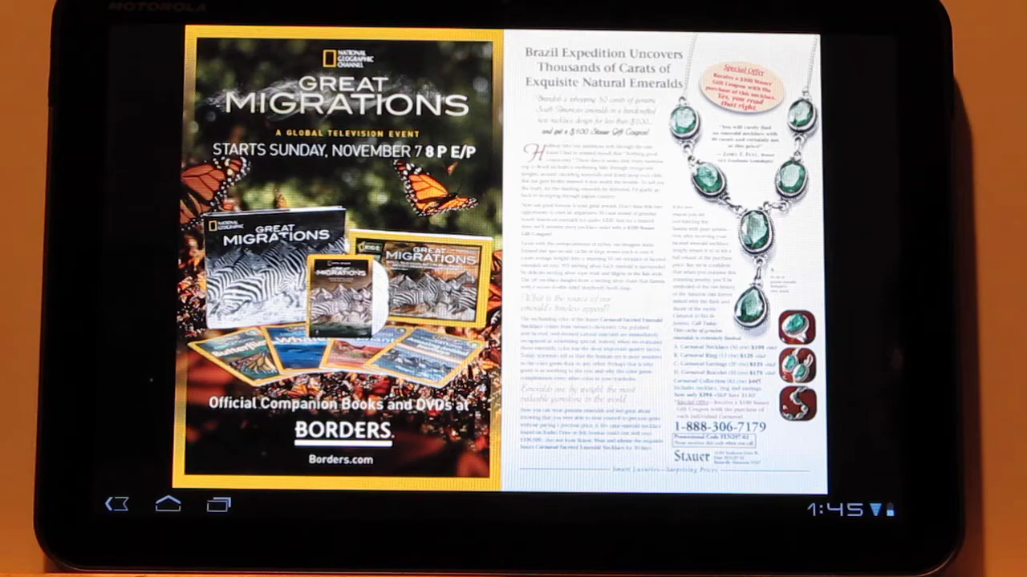
scroll("left", 3)
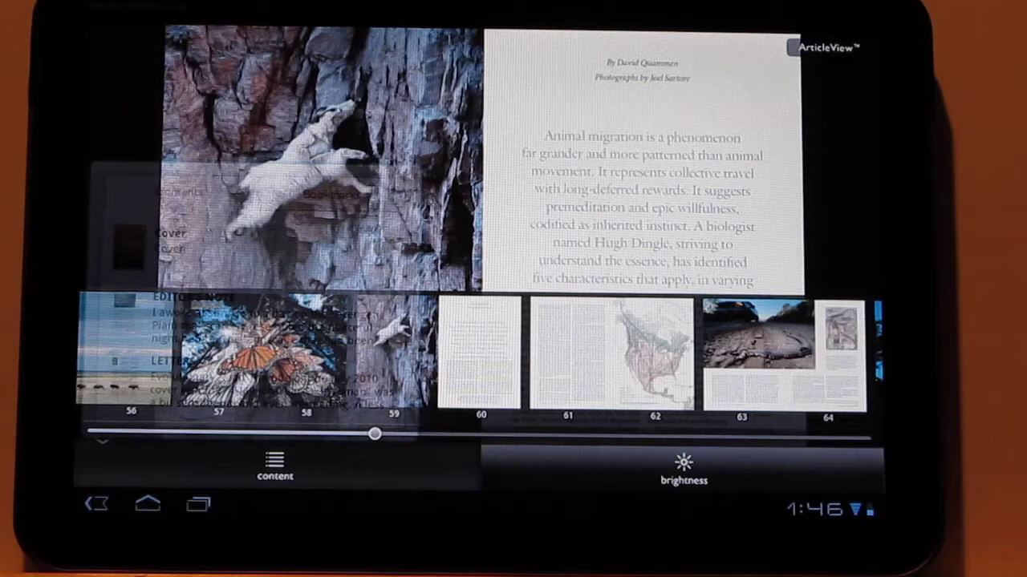
Step: Bring up the magazine toolbar and show Contents with the article list and page thumbnails
left_click(274, 465)
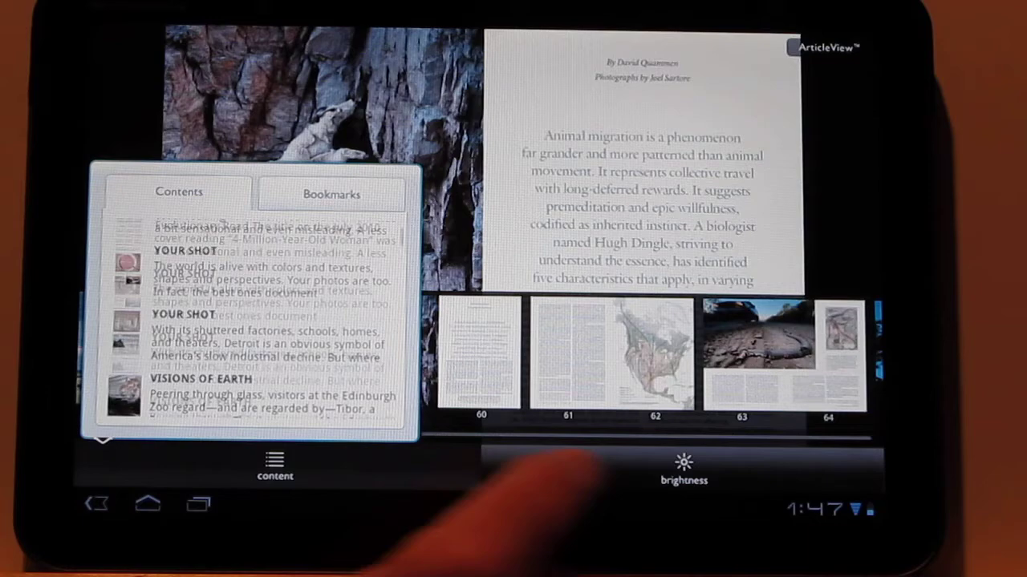
left_click(677, 465)
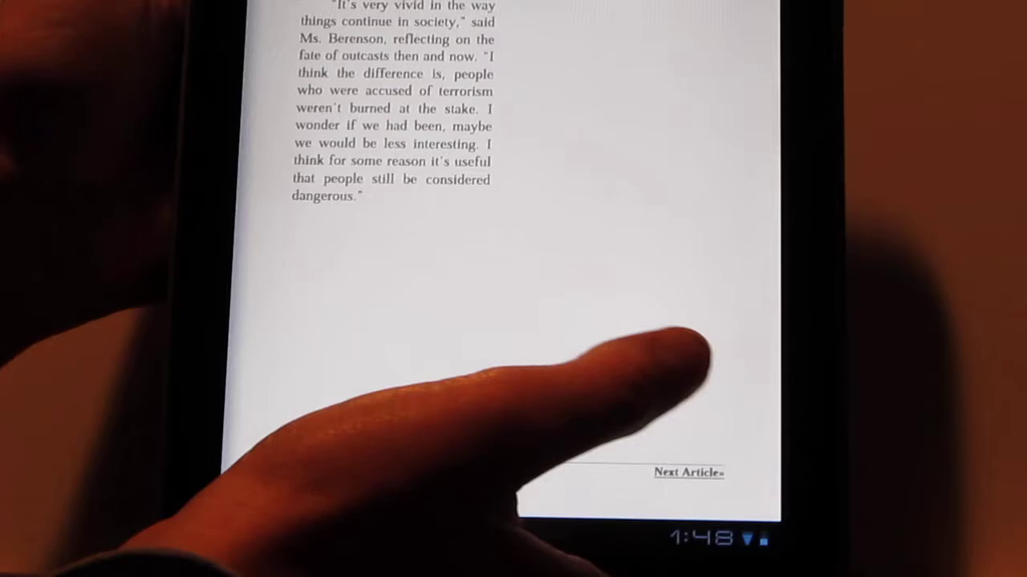
Step: Switch the migration article to ArticleView text and read through to the Next Article link
left_click(685, 472)
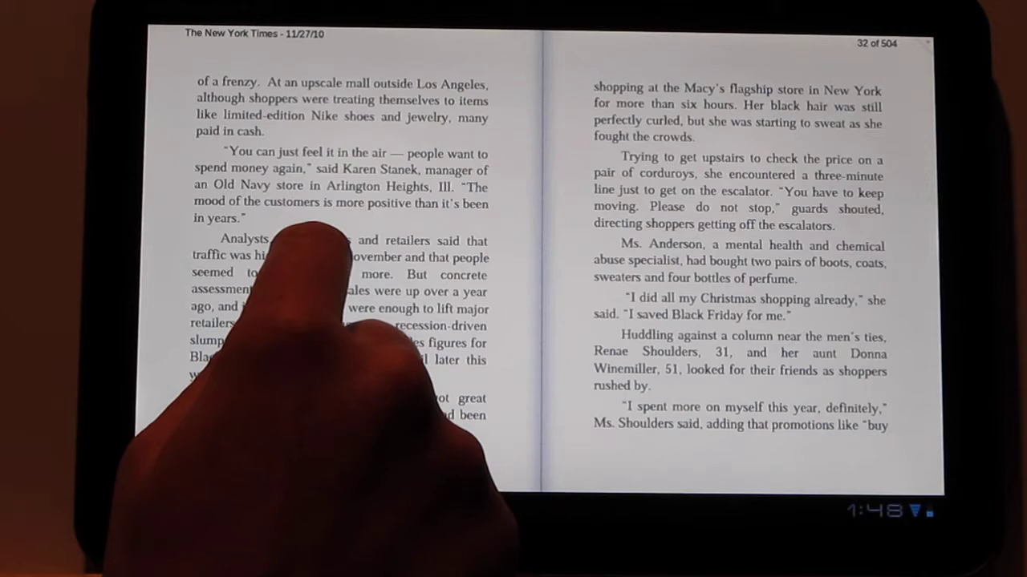
Step: Open The New York Times 11/27/10 edition as a two-page landscape spread
double_click(333, 241)
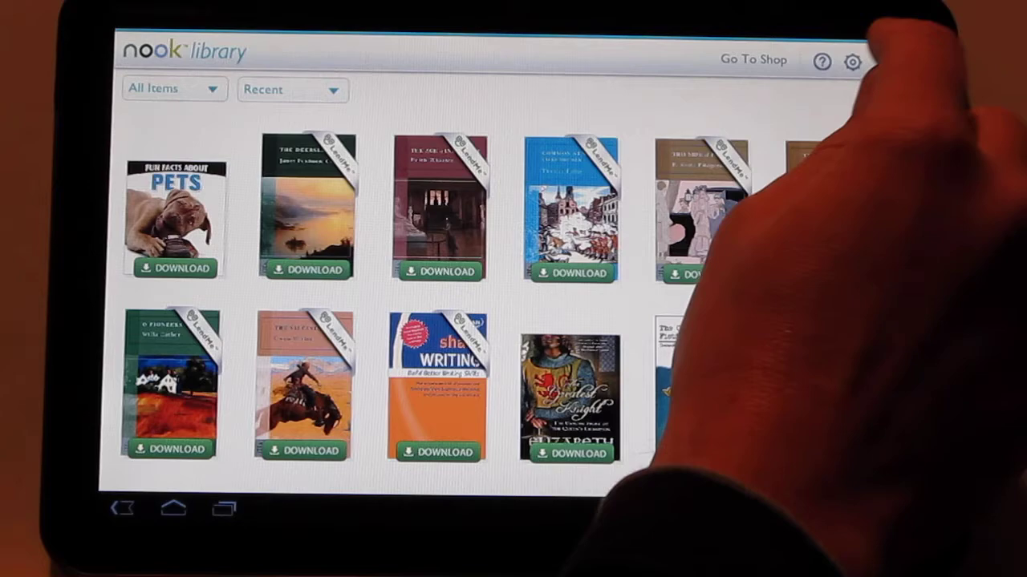
Step: Return to the NOOK Library, All Items by Recent, scrolled down to the periodicals
left_click(821, 61)
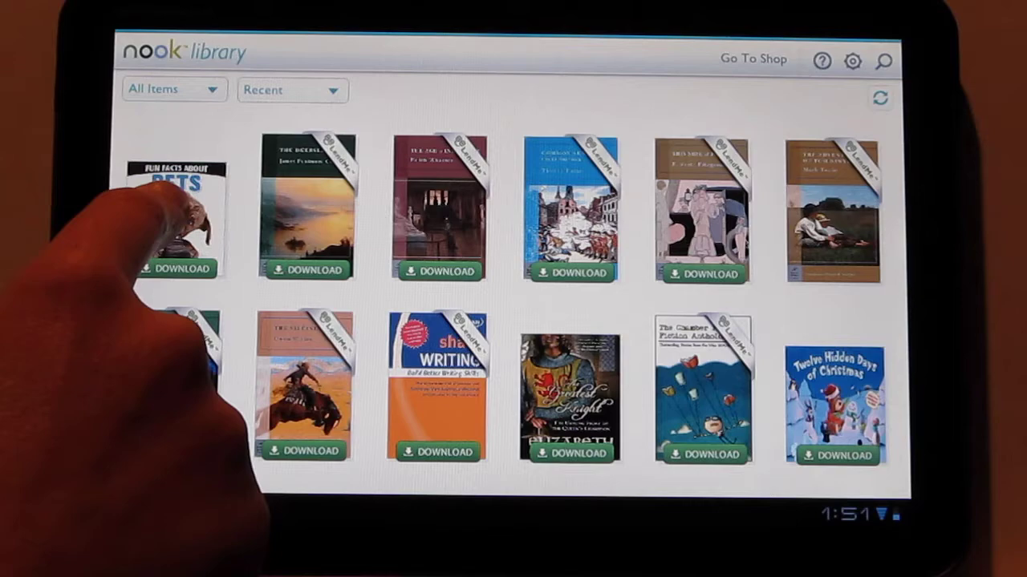
scroll("down", 3)
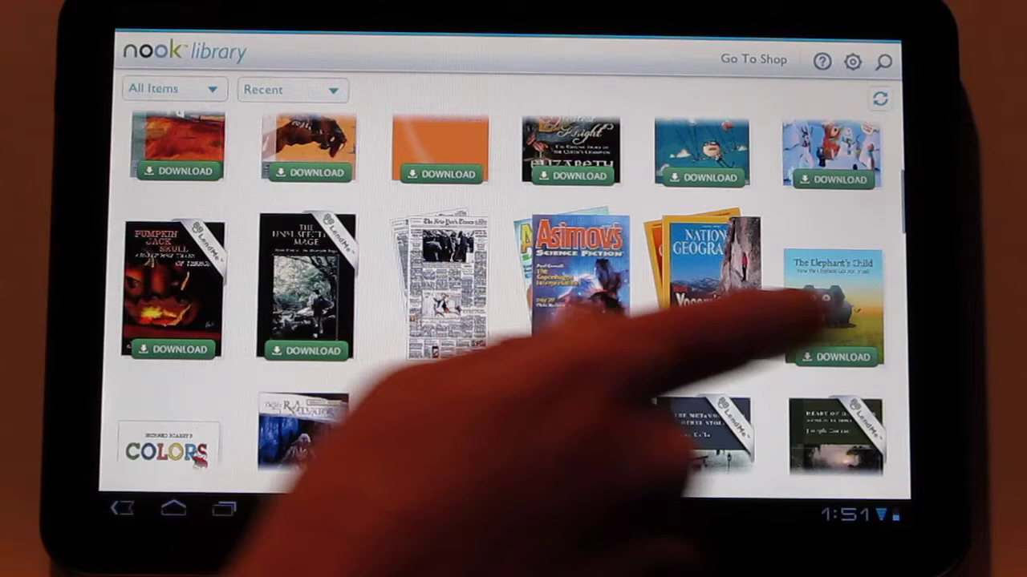